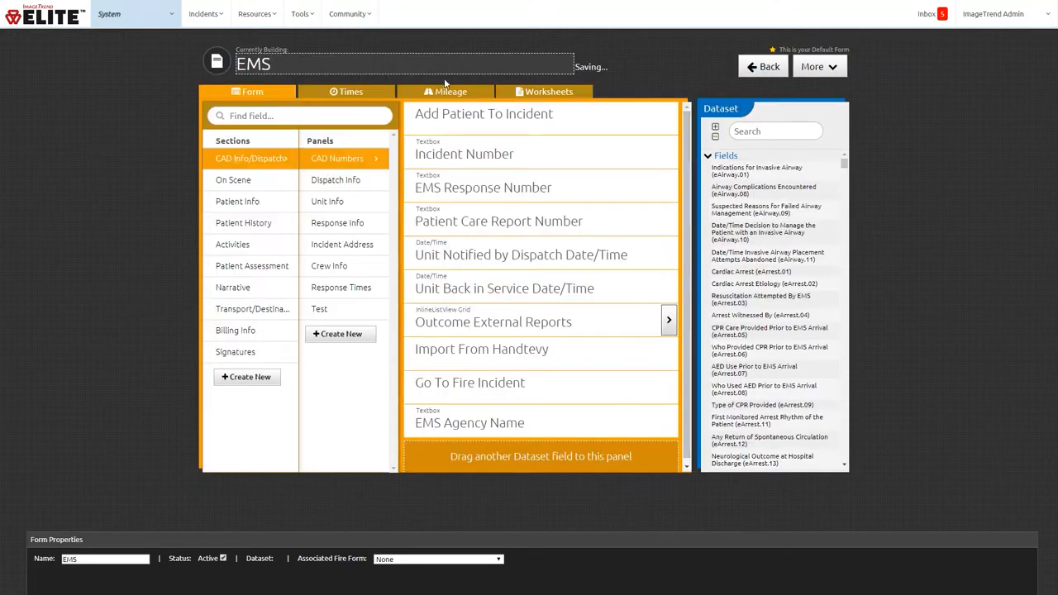
- Search 'vehic', select the Vehicle Type field and list its Default Value choices
type("vehic")
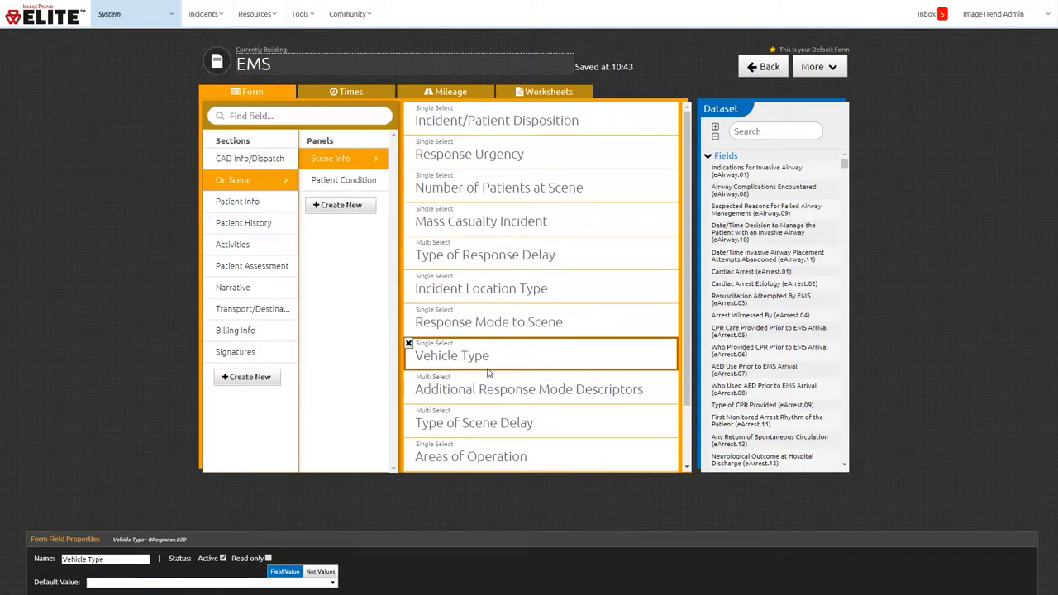
left_click(330, 582)
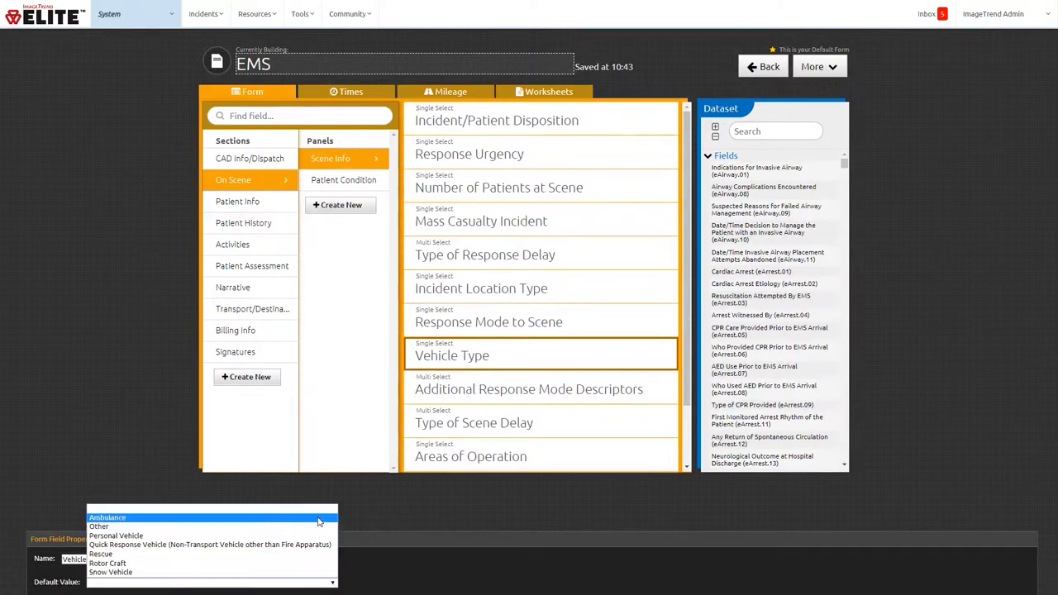
left_click(105, 516)
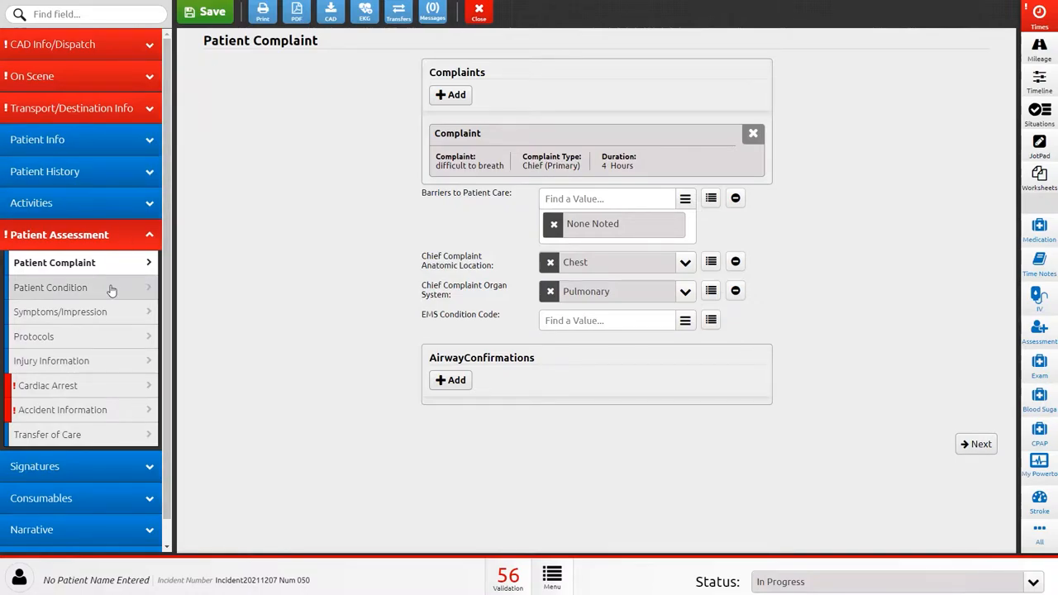
- Stamp symptom onset at the current time and mark Possible Injury and Cardiac Arrest as No
left_click(53, 288)
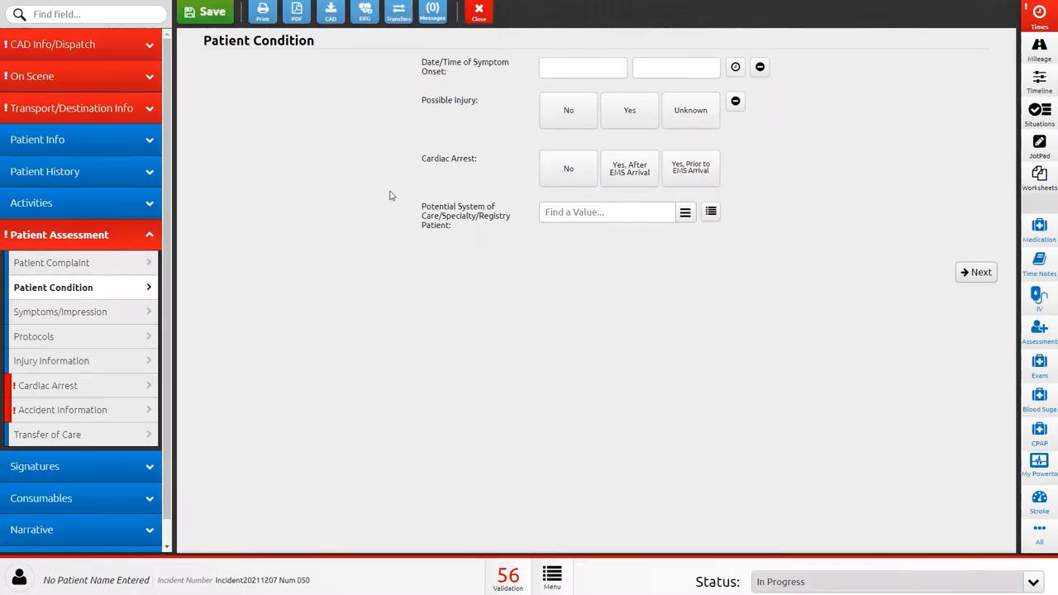
left_click(734, 66)
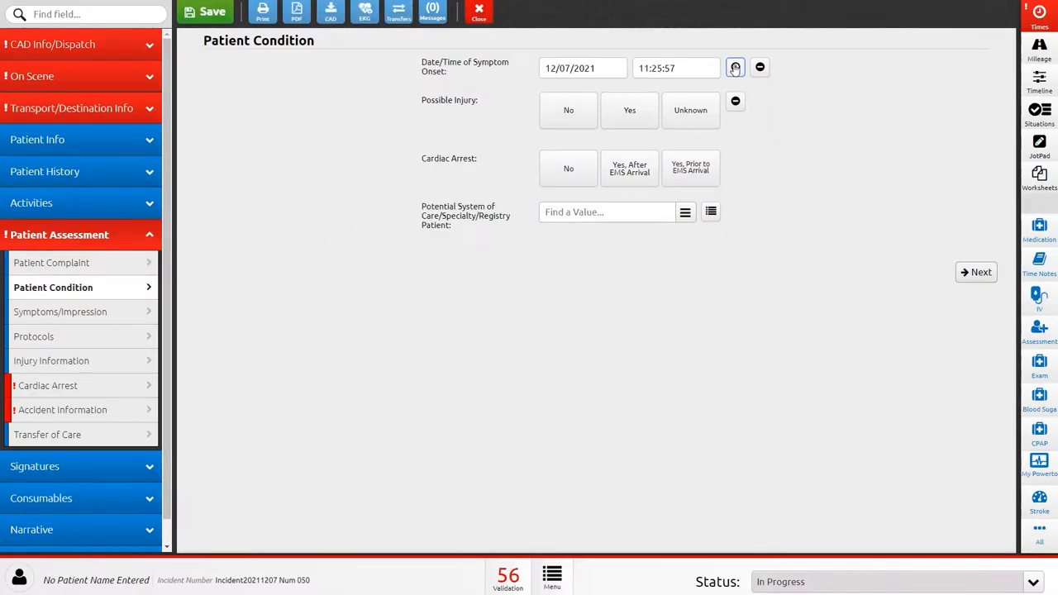
left_click(569, 109)
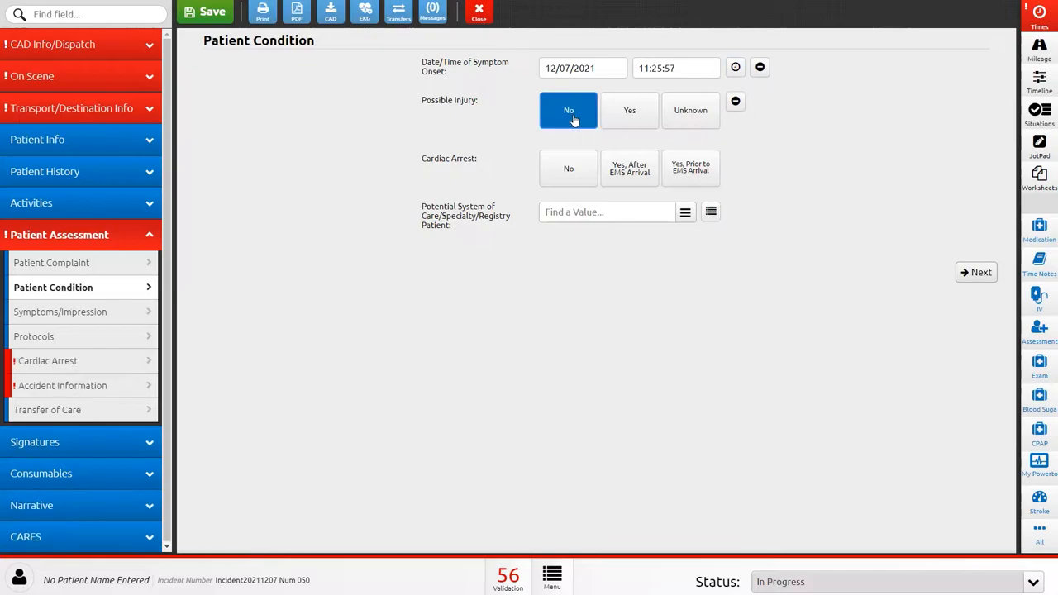
mouse_move(569, 169)
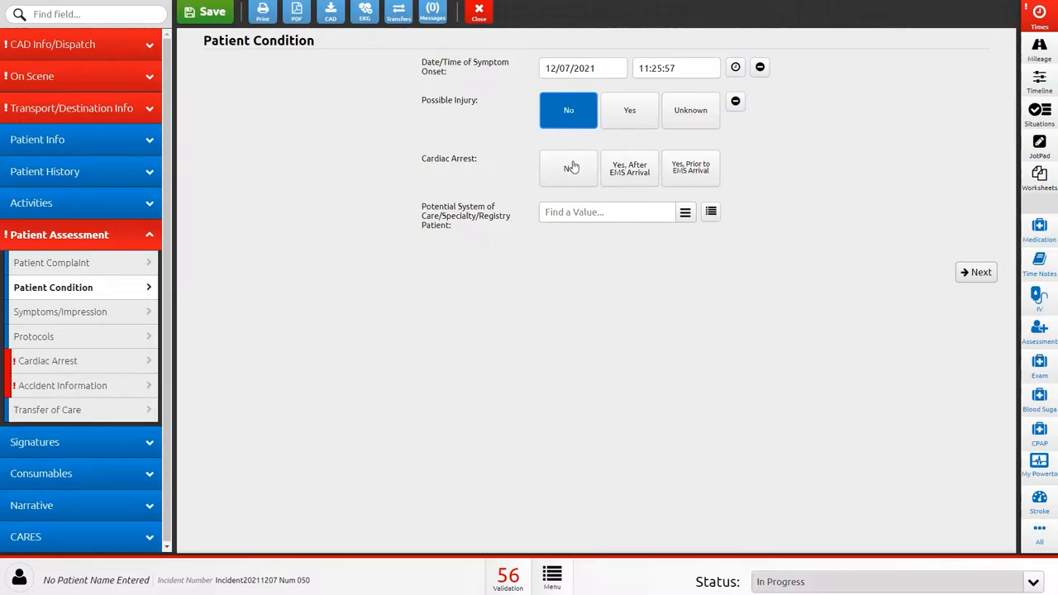
left_click(568, 168)
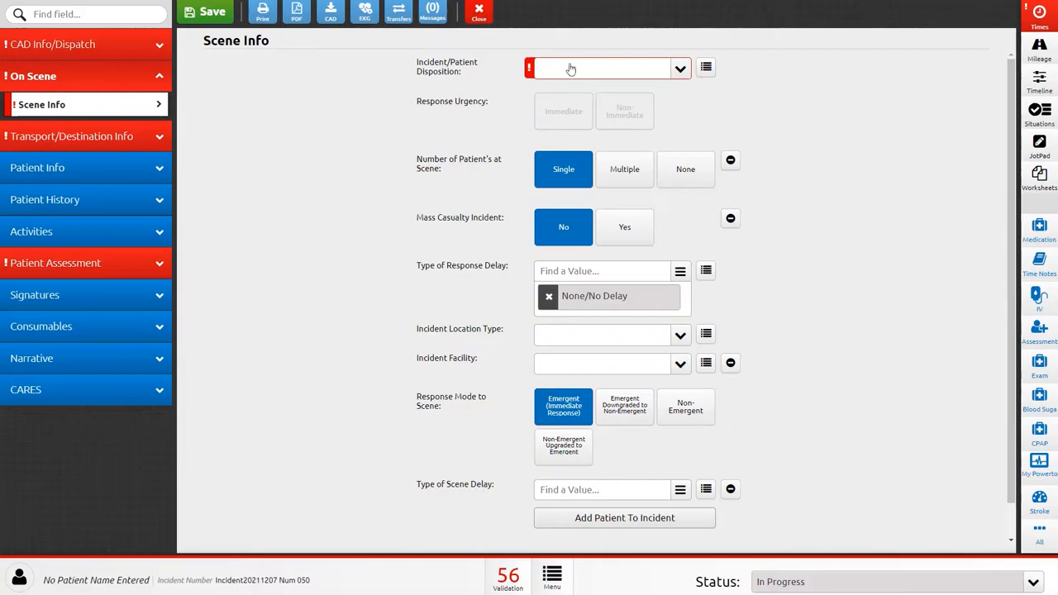
- Set disposition to Patient Treated, Transferred Care to Another Provider on Scene (non-EMS)
type("ca")
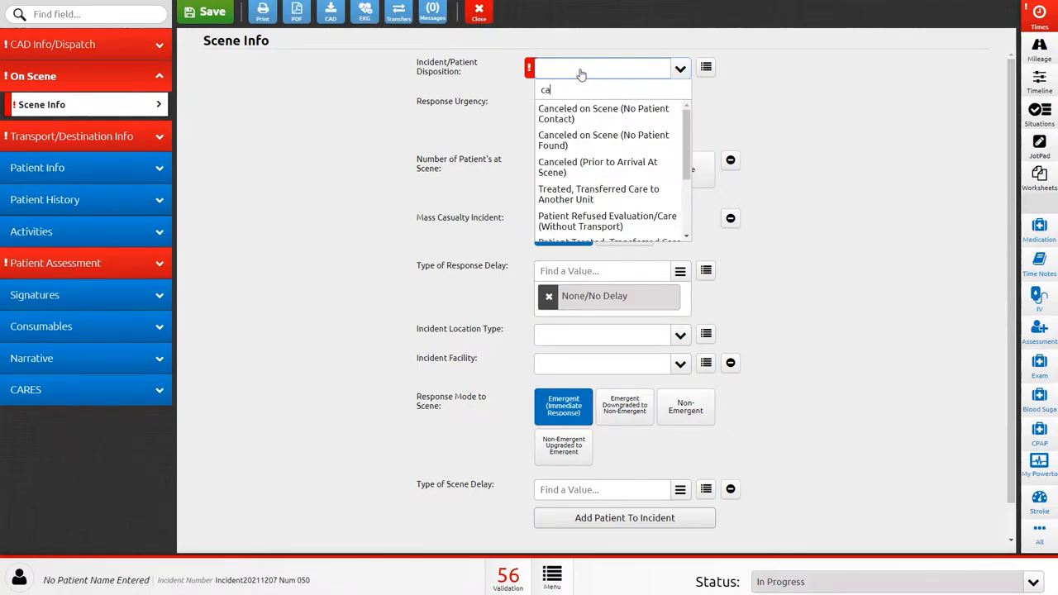
mouse_move(604, 112)
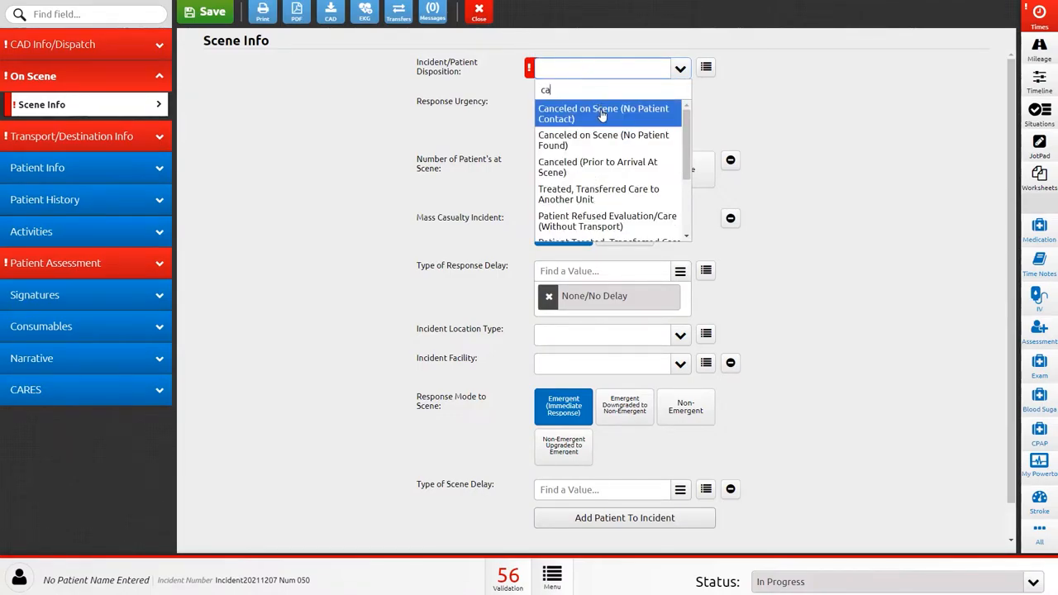
left_click(602, 113)
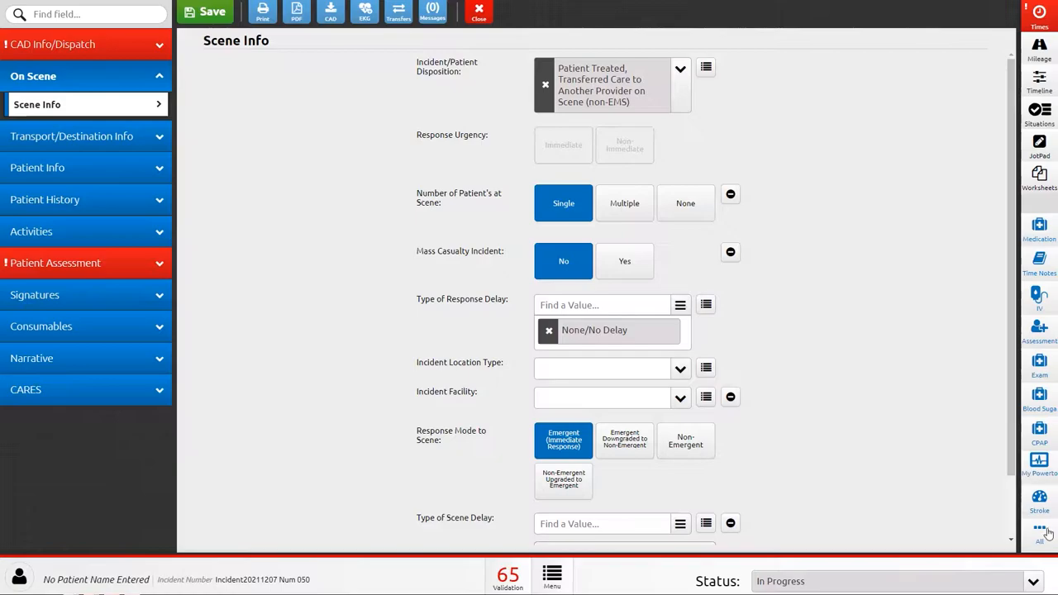
left_click(1038, 536)
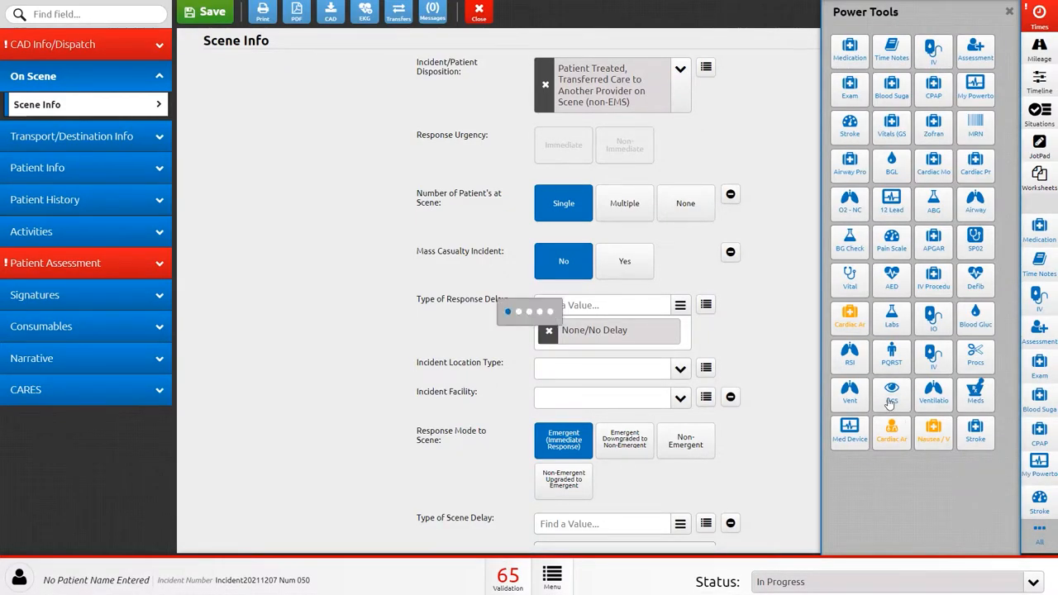
- Record GCS eye response as (2) Opens Eyes to painful stimulation
left_click(891, 127)
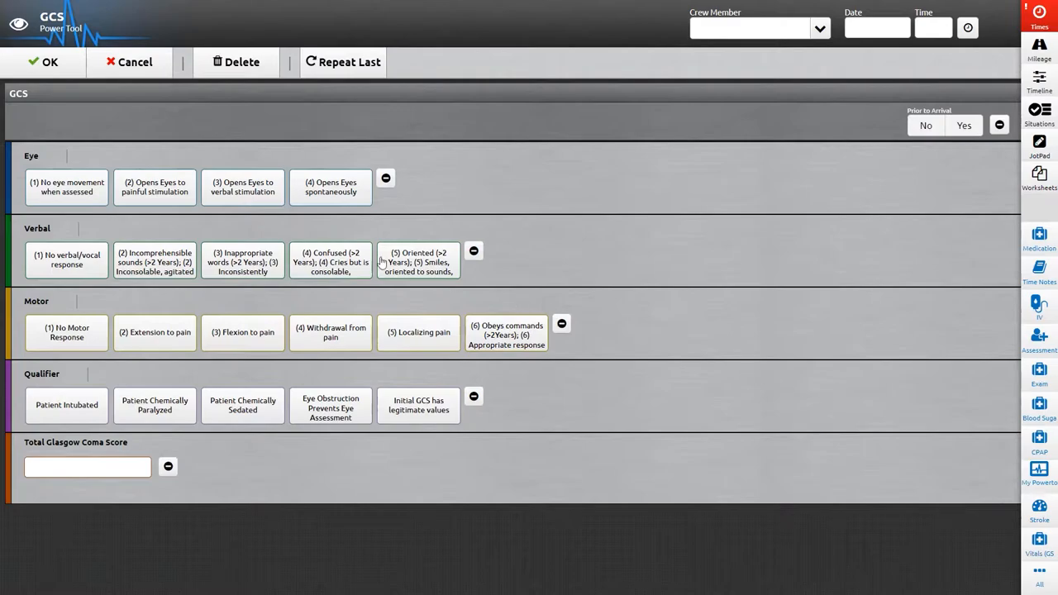
left_click(155, 186)
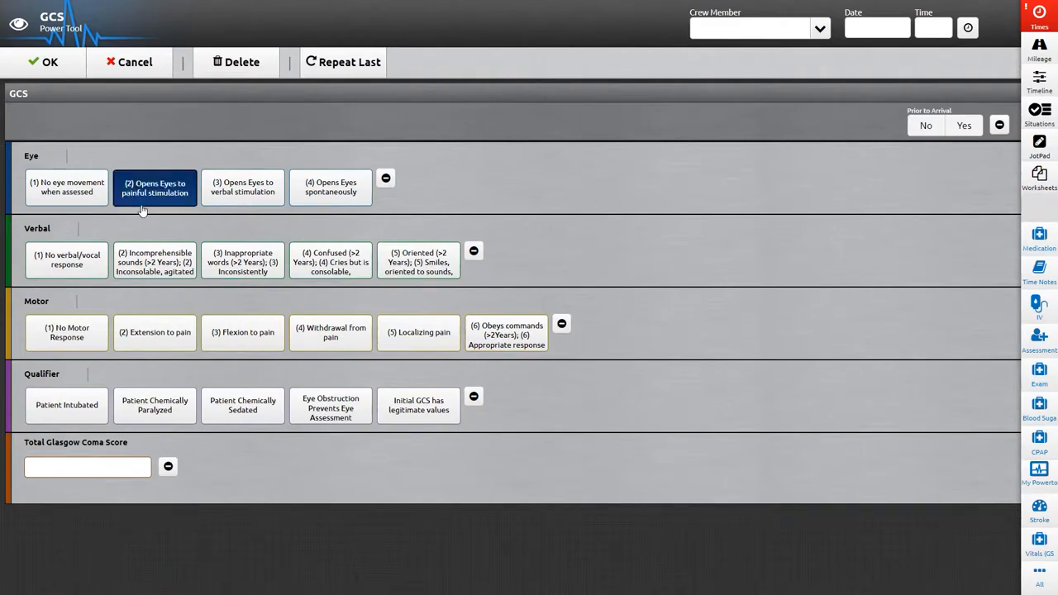
left_click(242, 261)
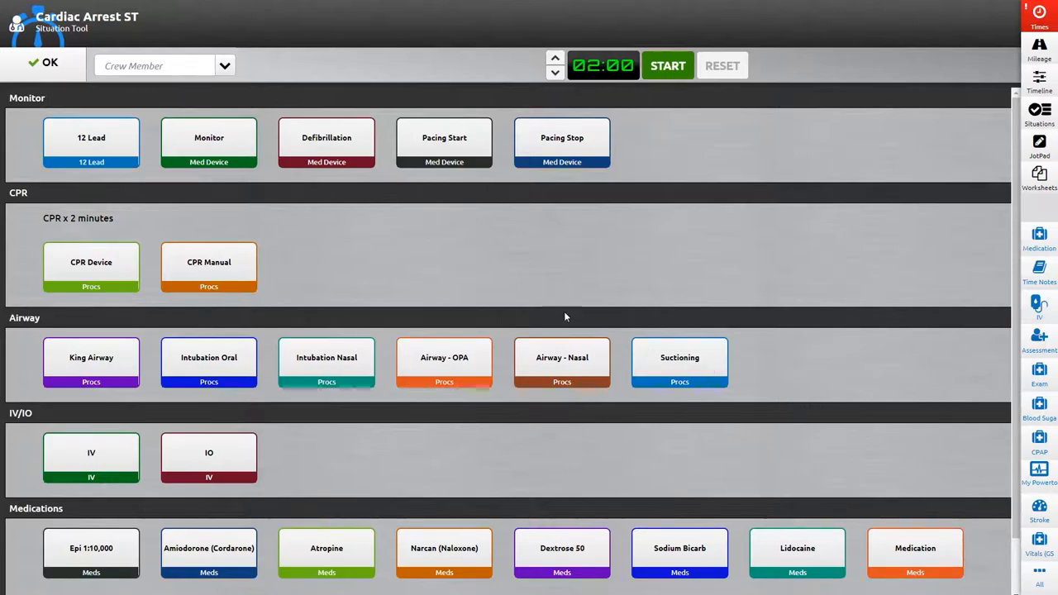
- Log Monitor and CPR Manual entries from the Cardiac Arrest situation tool
left_click(208, 142)
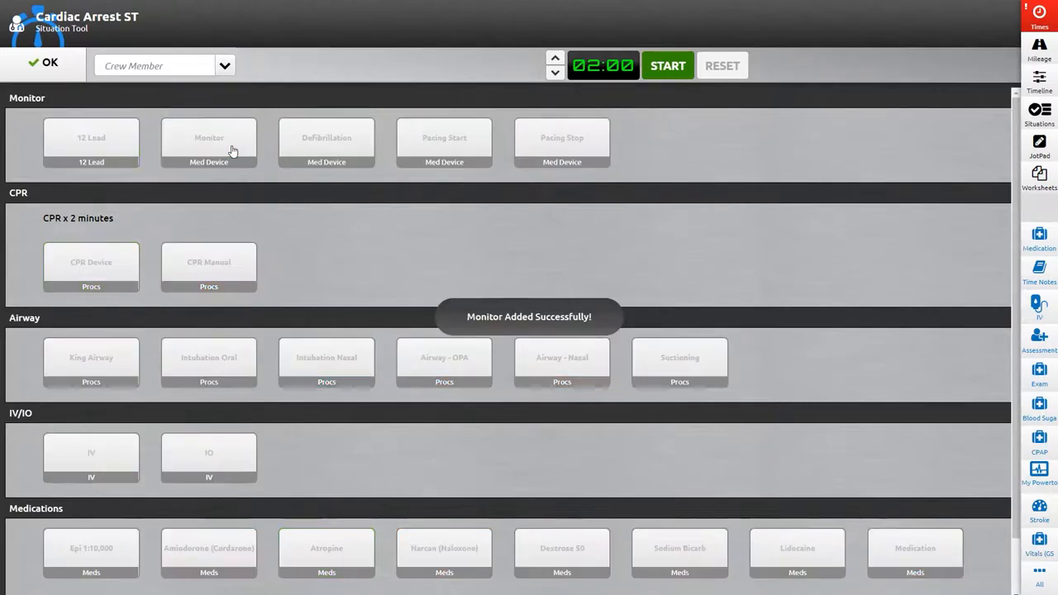
left_click(208, 142)
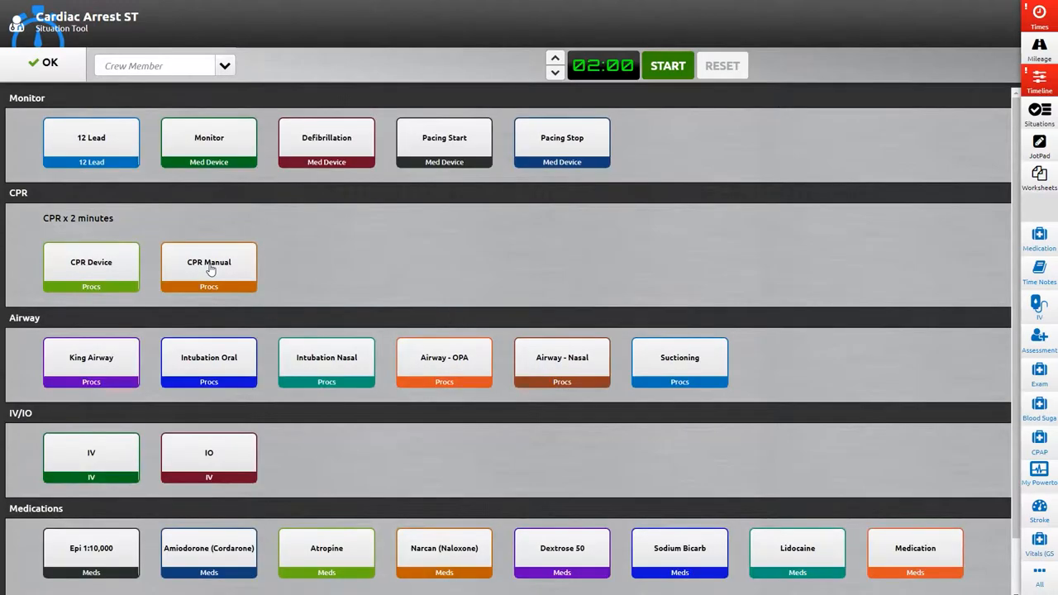
left_click(327, 362)
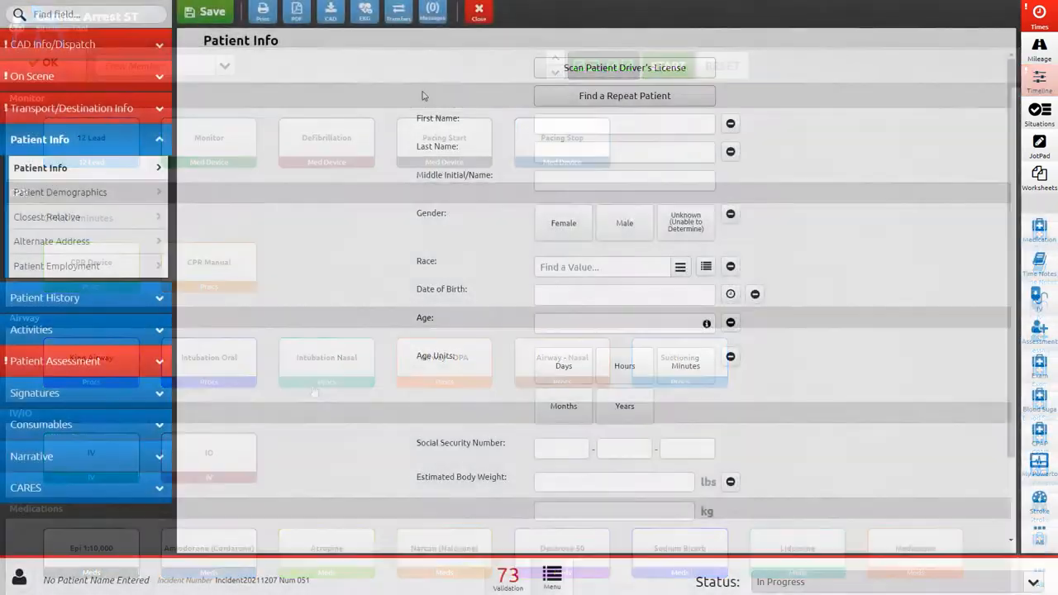
left_click(625, 94)
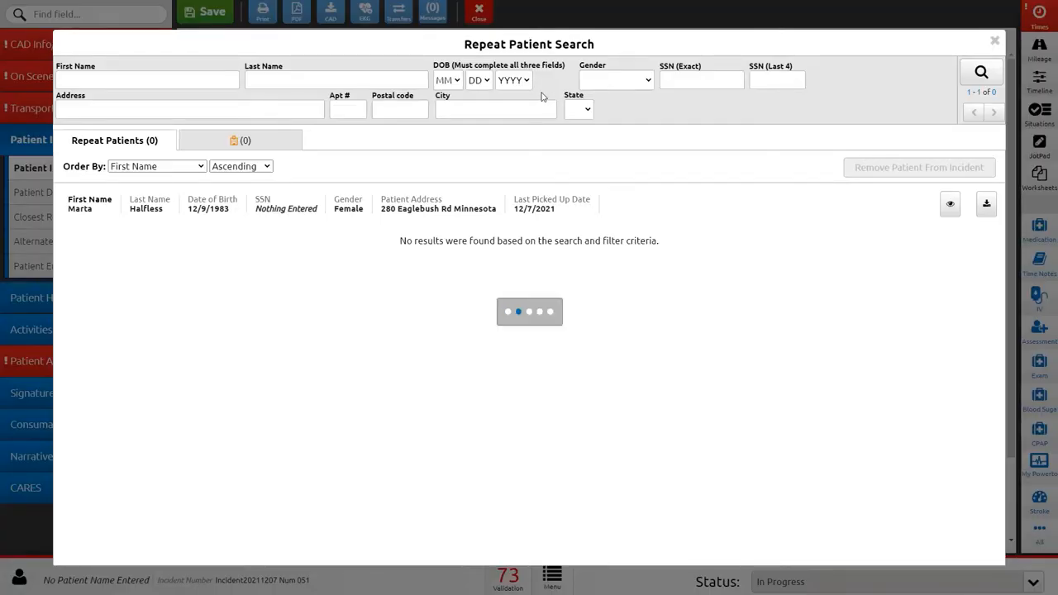
left_click(147, 79)
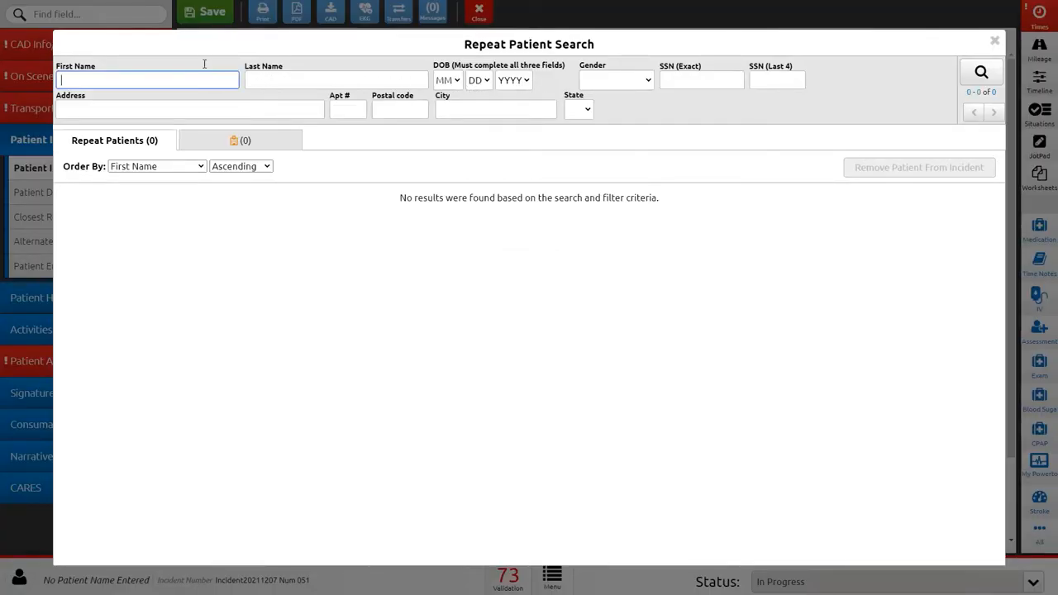
type("marta")
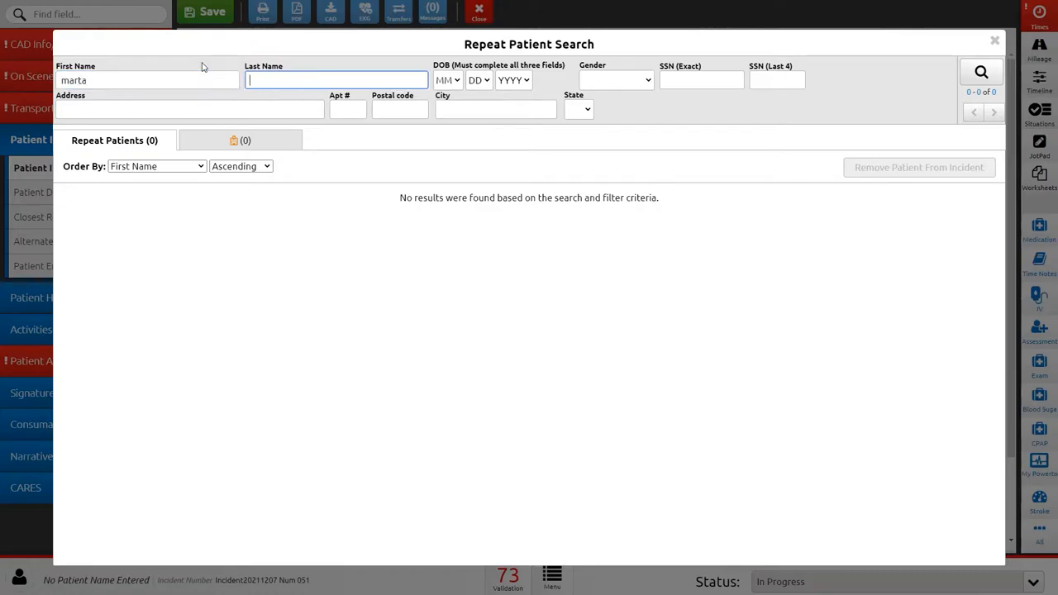
type("halfless")
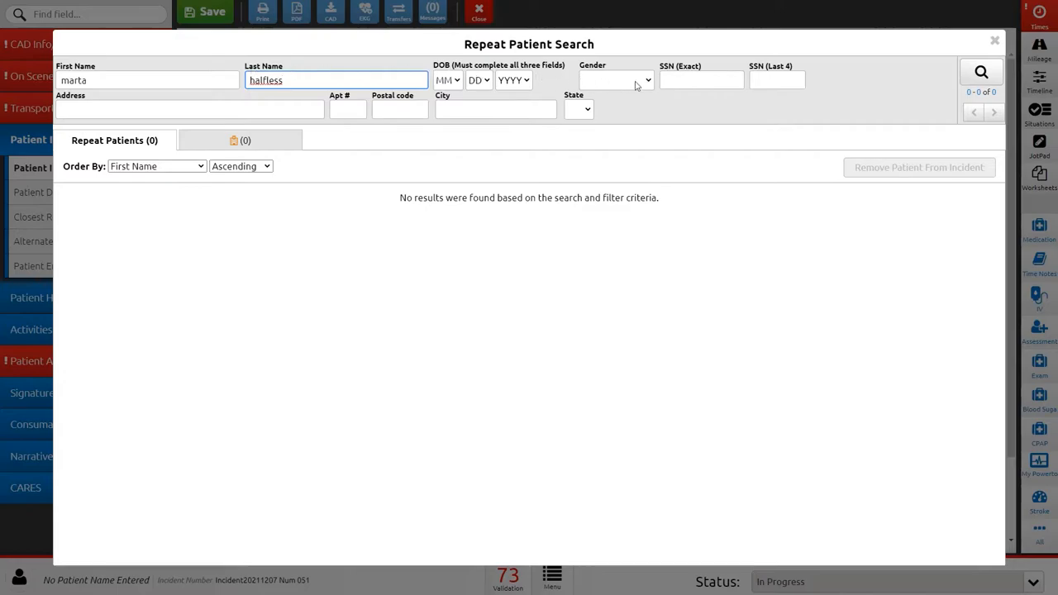
left_click(982, 73)
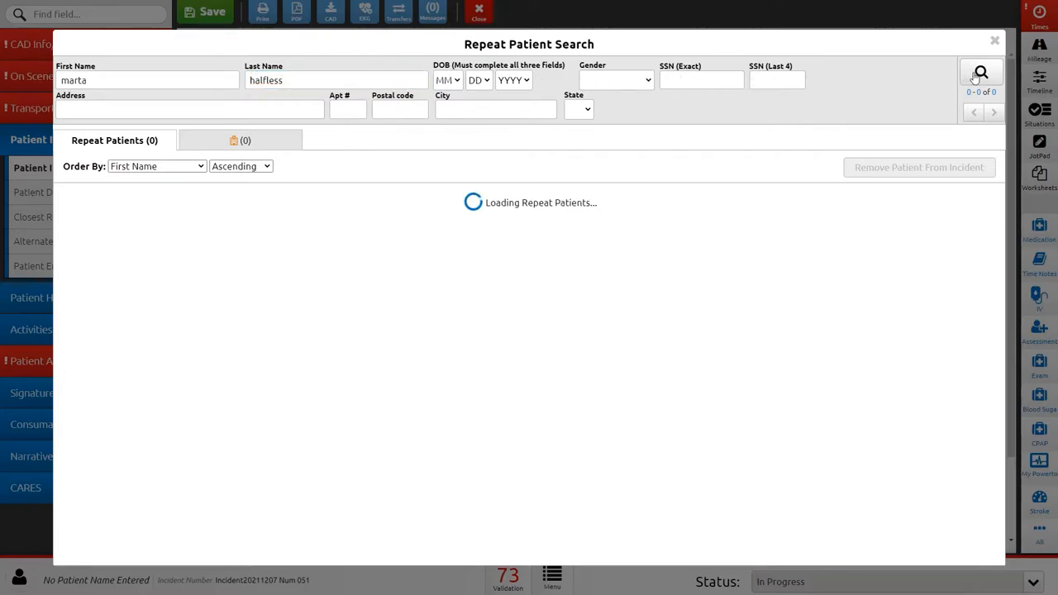
left_click(982, 73)
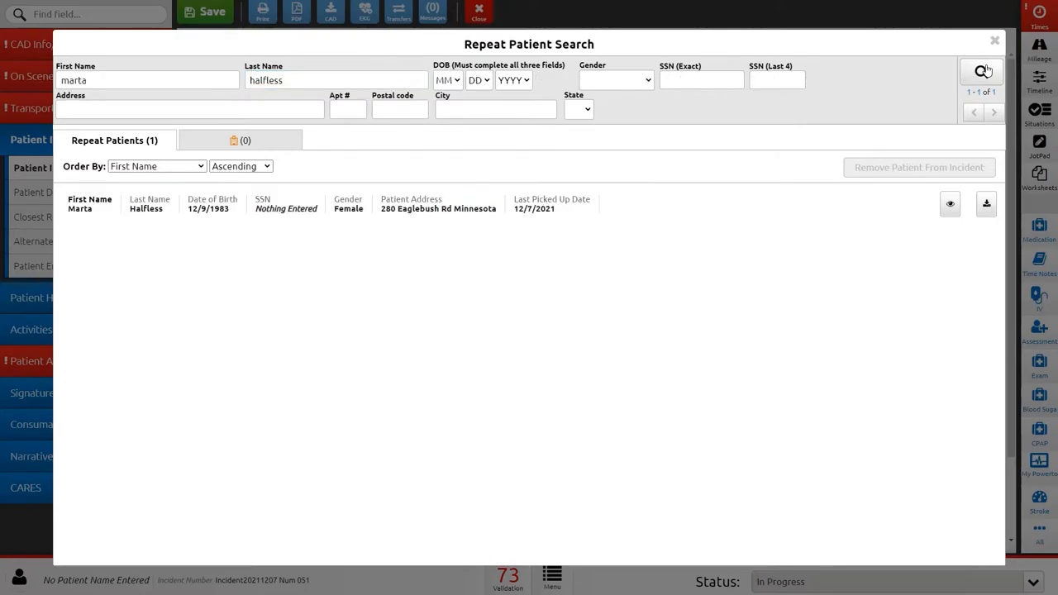
left_click(995, 39)
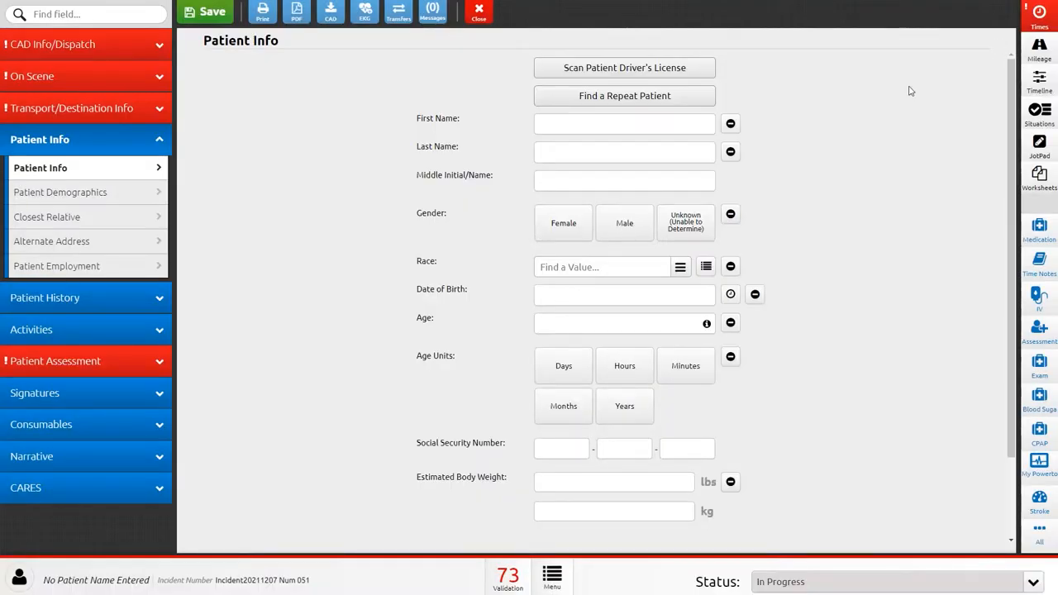
left_click(624, 152)
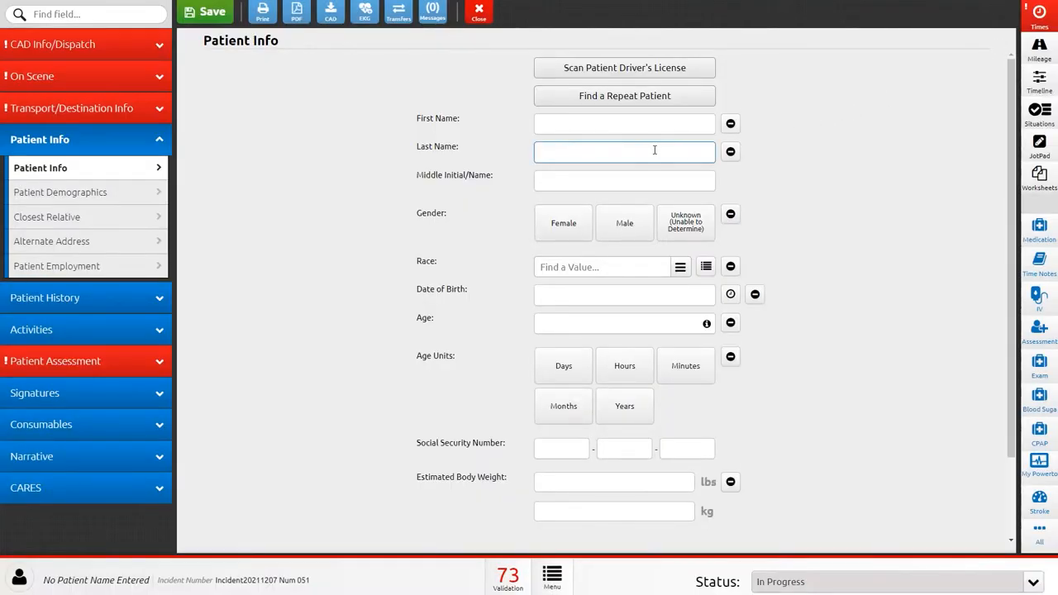
type("hall")
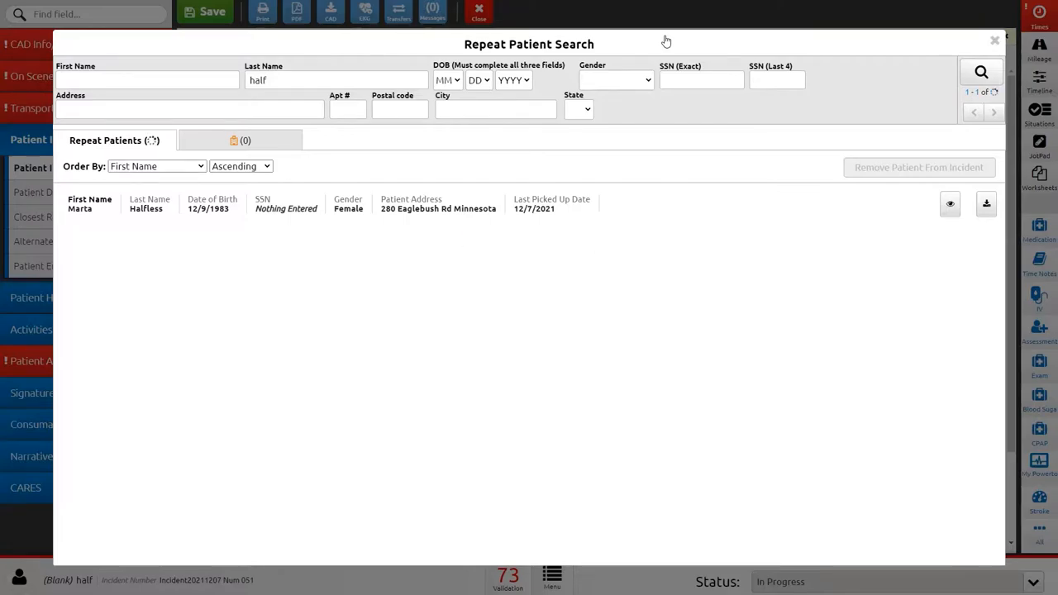
left_click(995, 39)
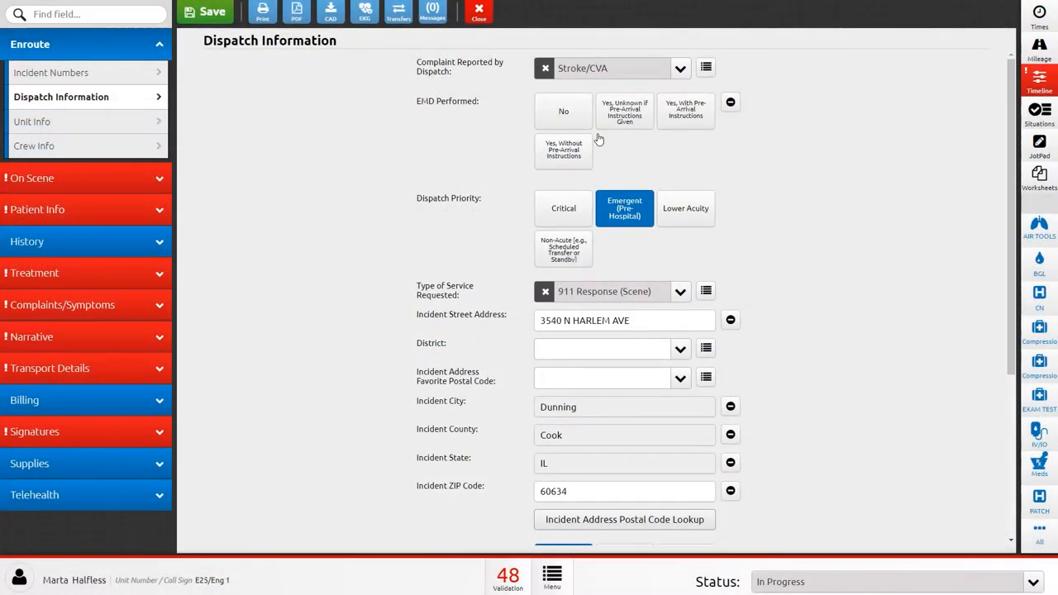
- Review the timeline's Patient Encounter data, viewing Blood Pressure then Dispatch Reason
left_click(1039, 79)
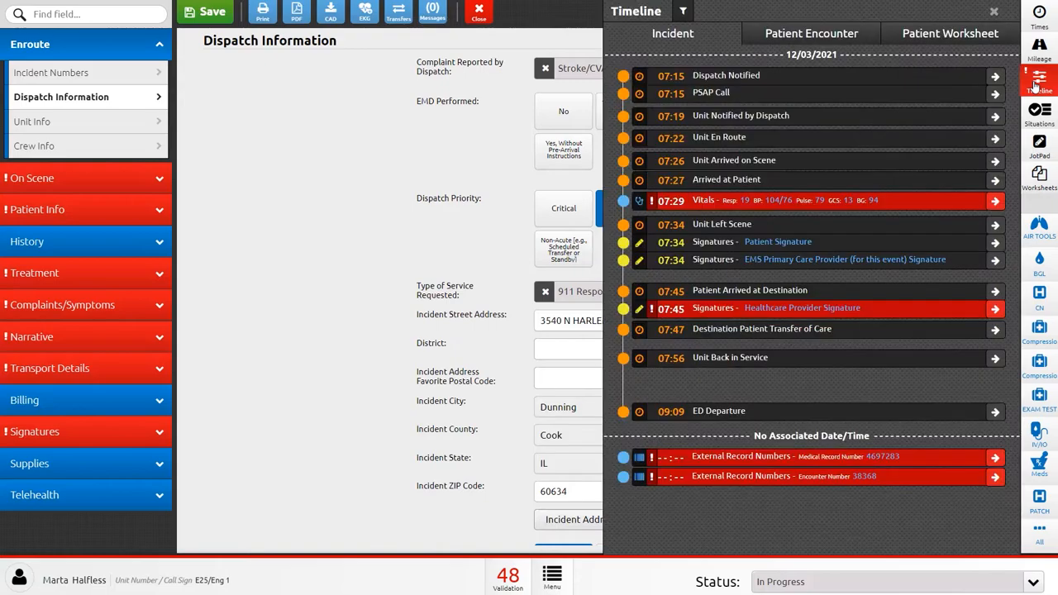
mouse_move(968, 75)
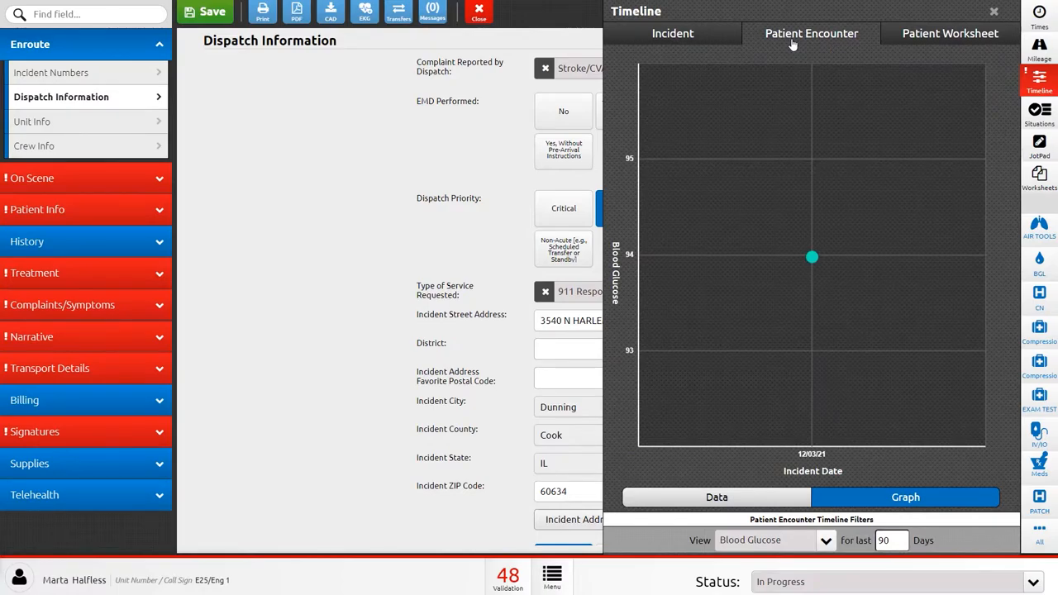
mouse_move(790, 47)
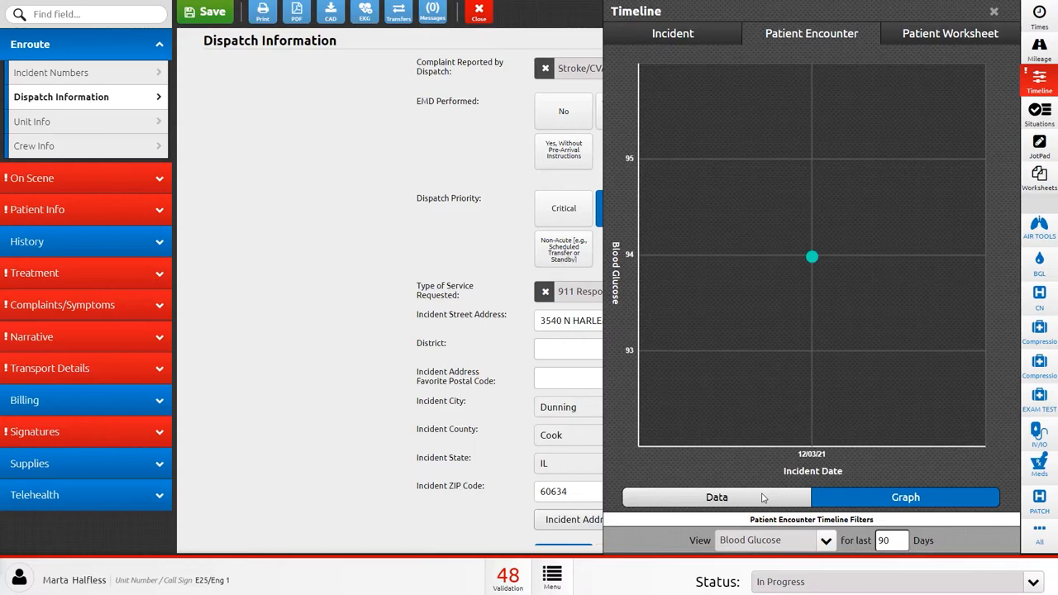
left_click(718, 496)
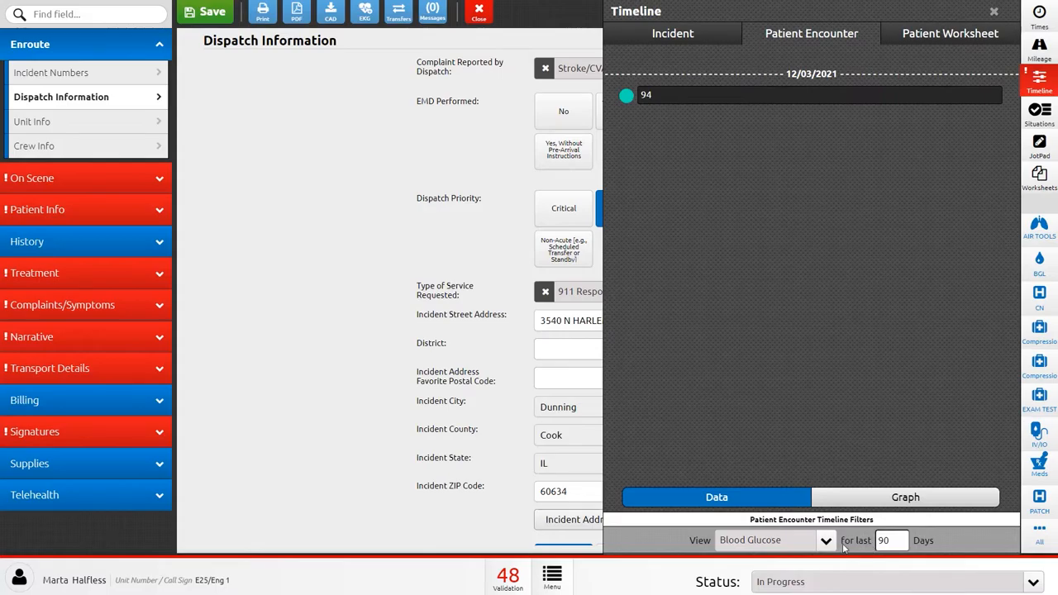
left_click(825, 539)
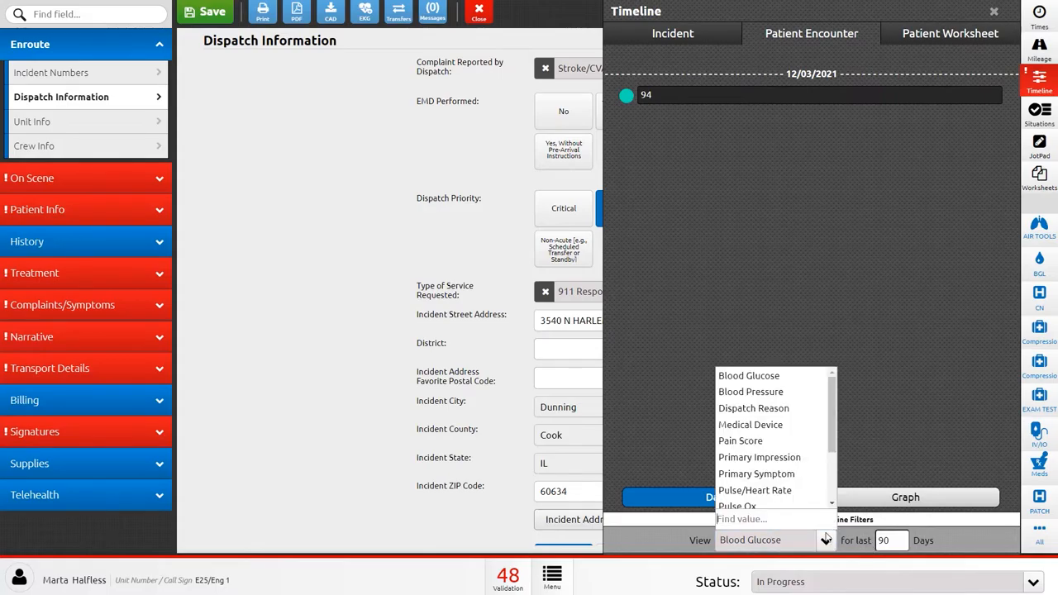
left_click(750, 390)
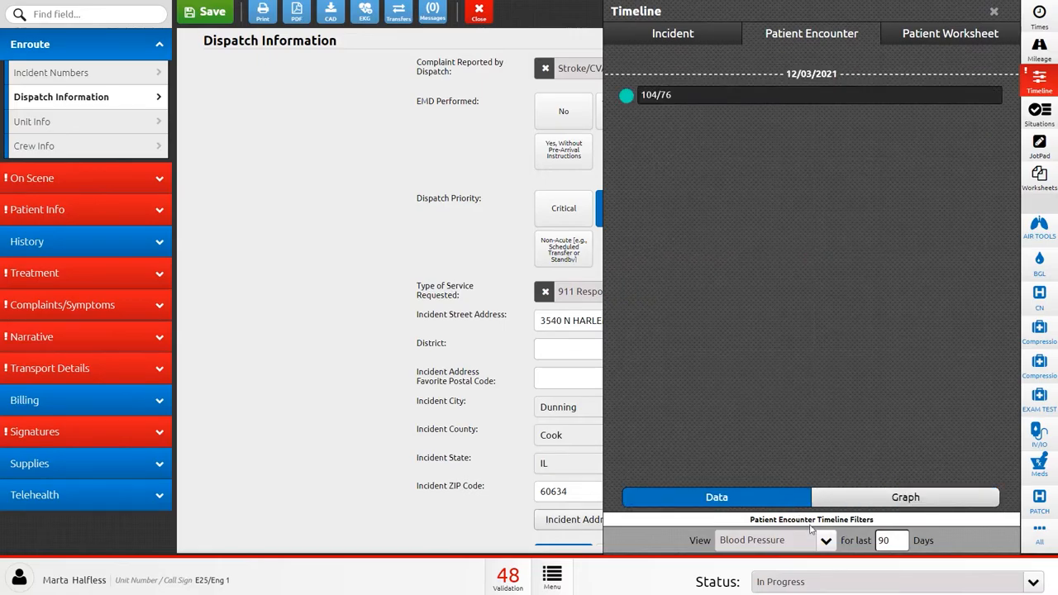
left_click(824, 539)
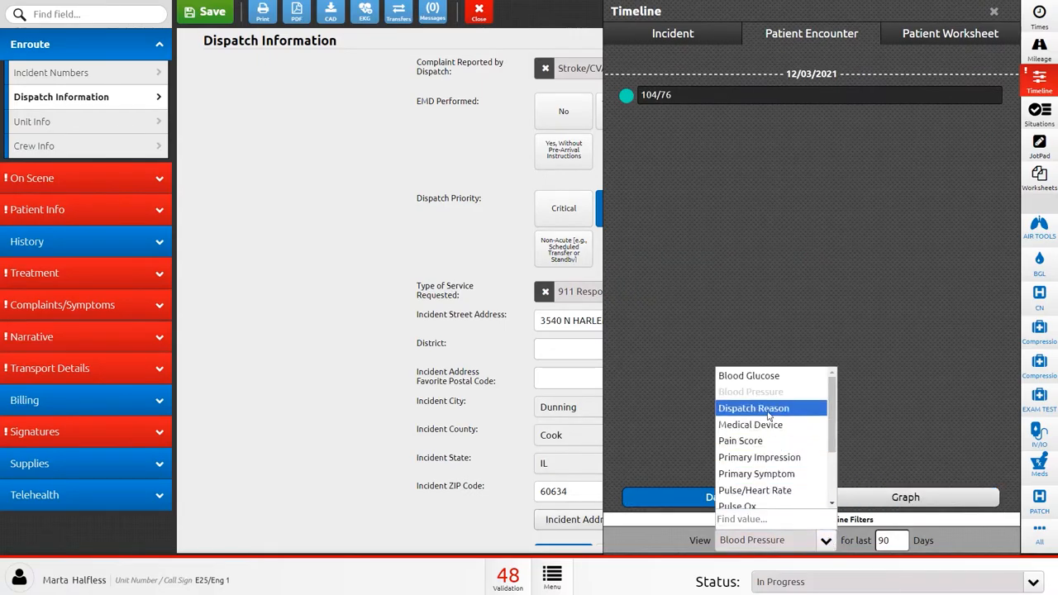
left_click(754, 406)
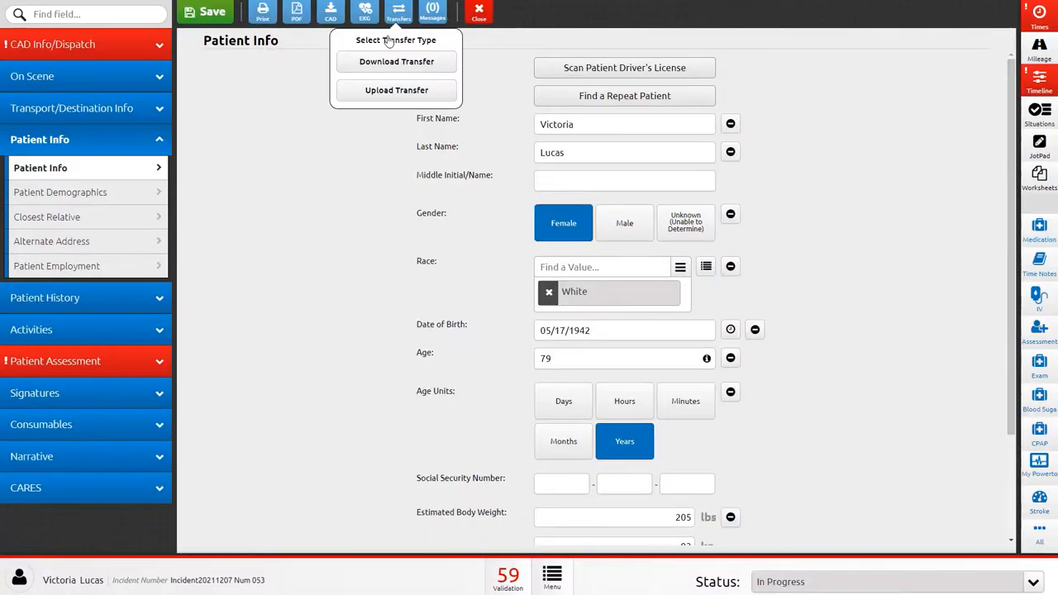
- Upload the run transfer to Lakes EMS (1208401) and acknowledge completion
left_click(397, 89)
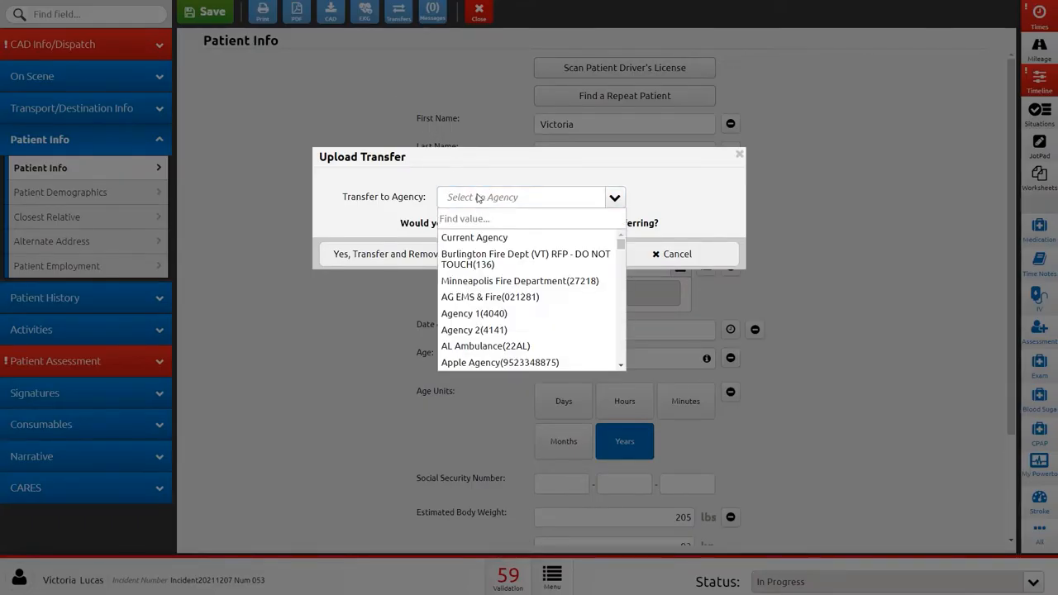
type("lake")
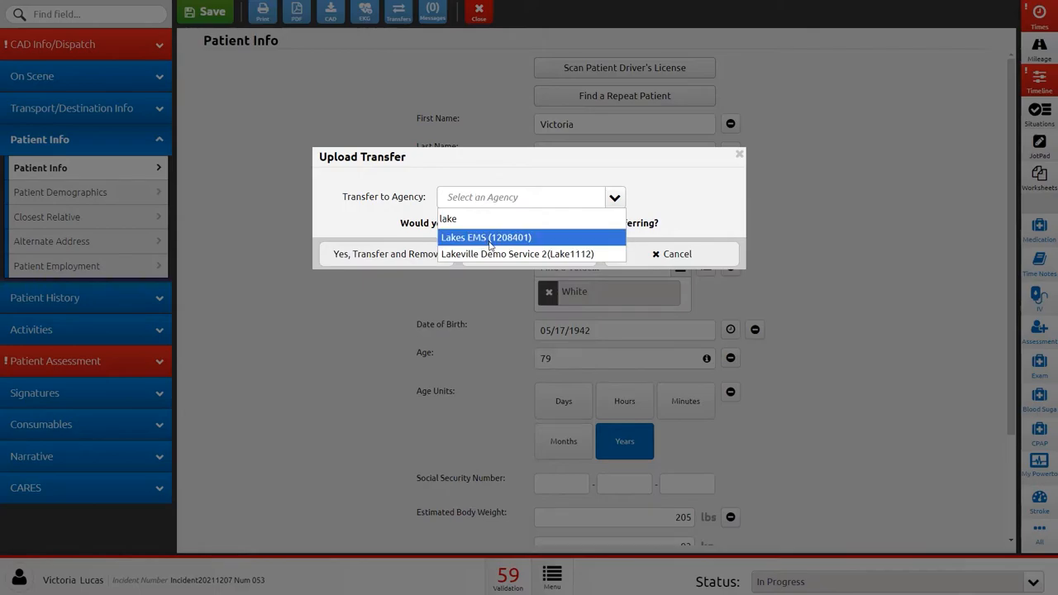
left_click(486, 238)
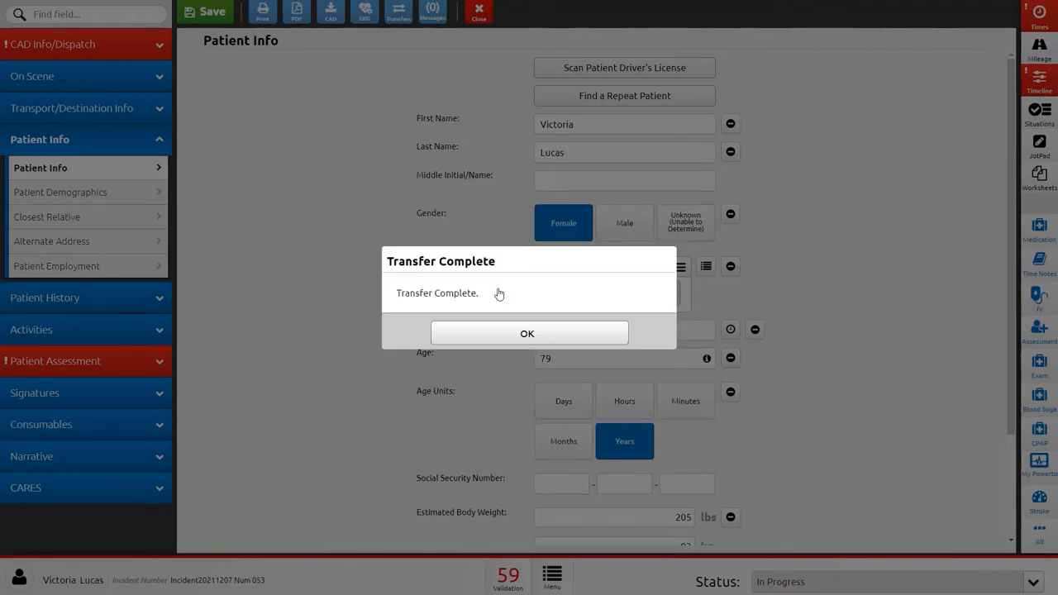
left_click(526, 334)
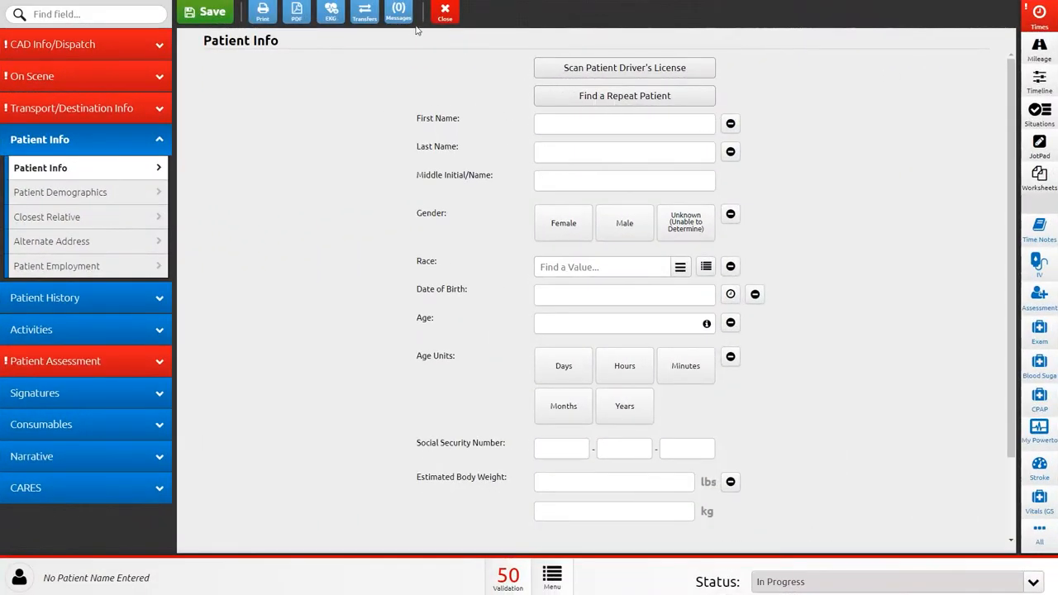
- Download the incident 053 transfer record and confirm it
left_click(364, 12)
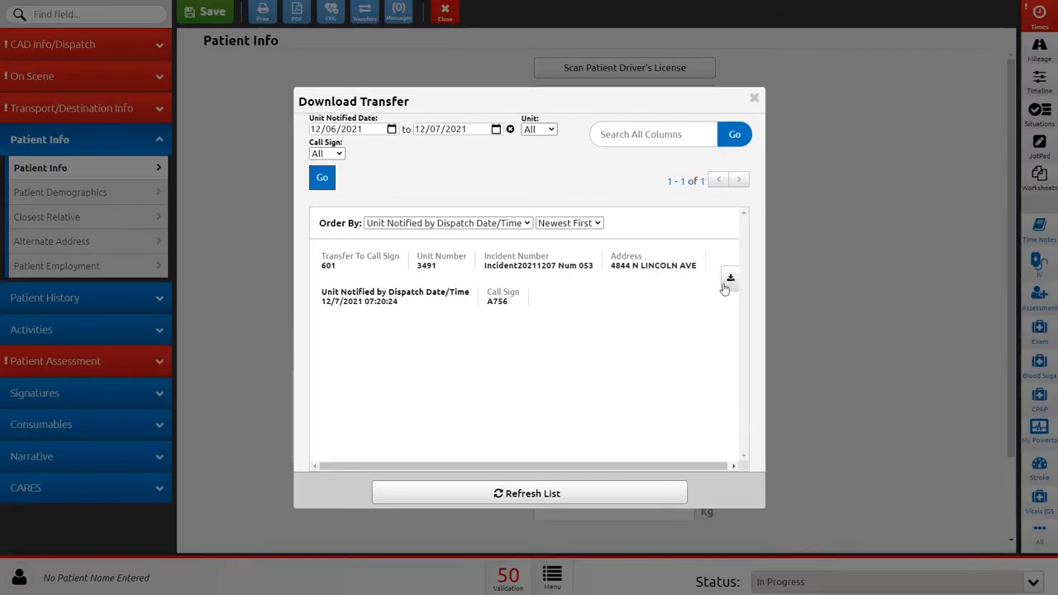
left_click(730, 278)
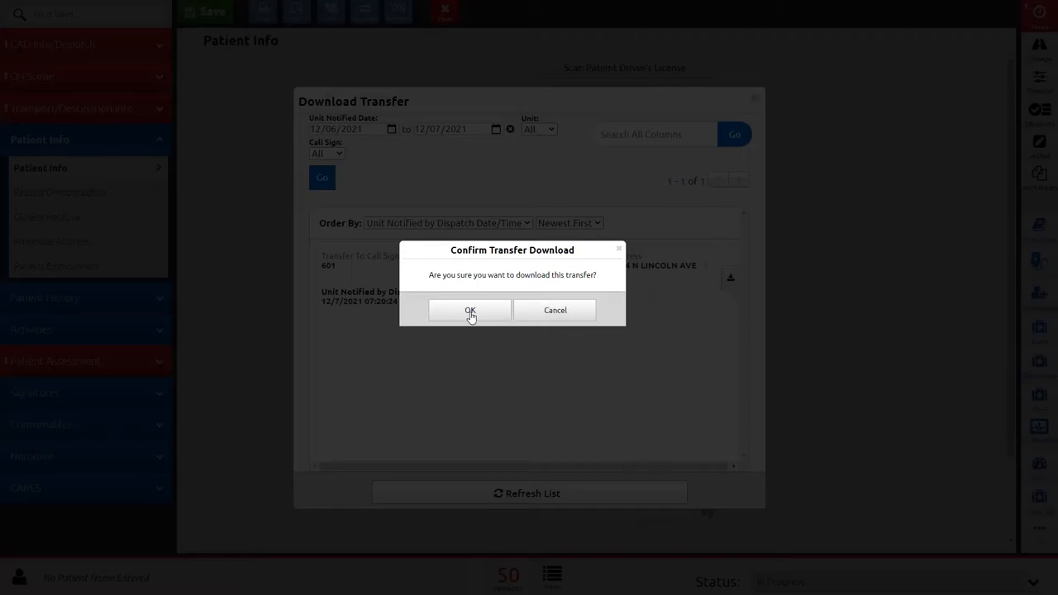
left_click(470, 311)
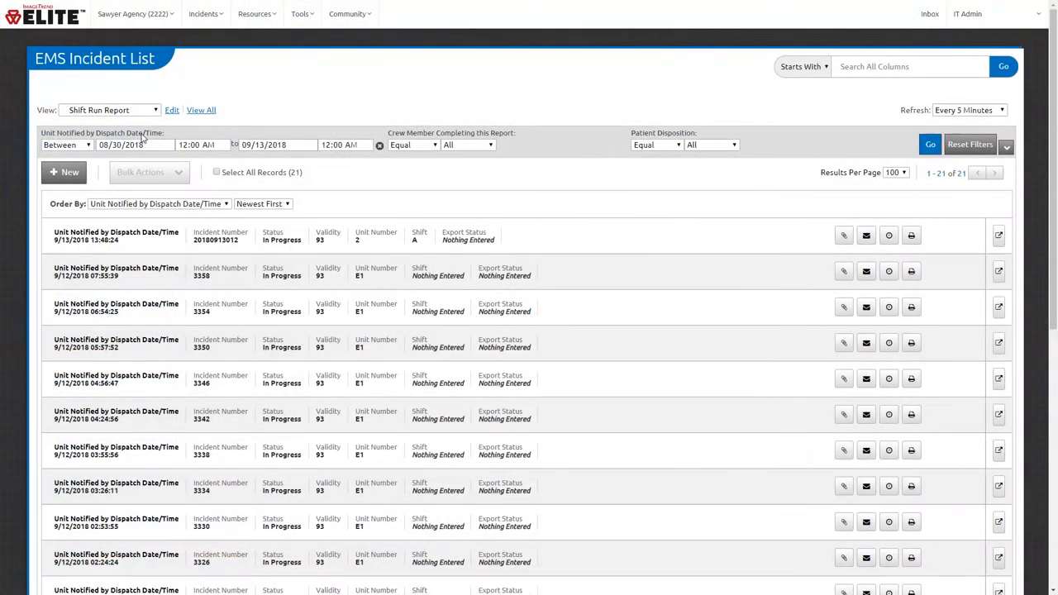
- Add a Finished column to the Shift Run Report view
left_click(202, 110)
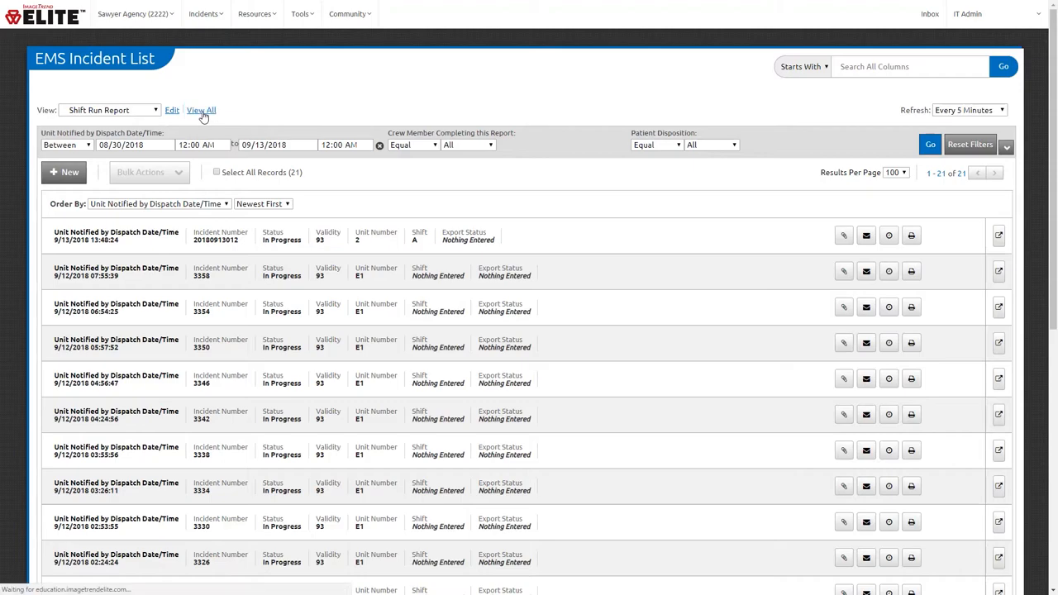
left_click(172, 109)
type("F")
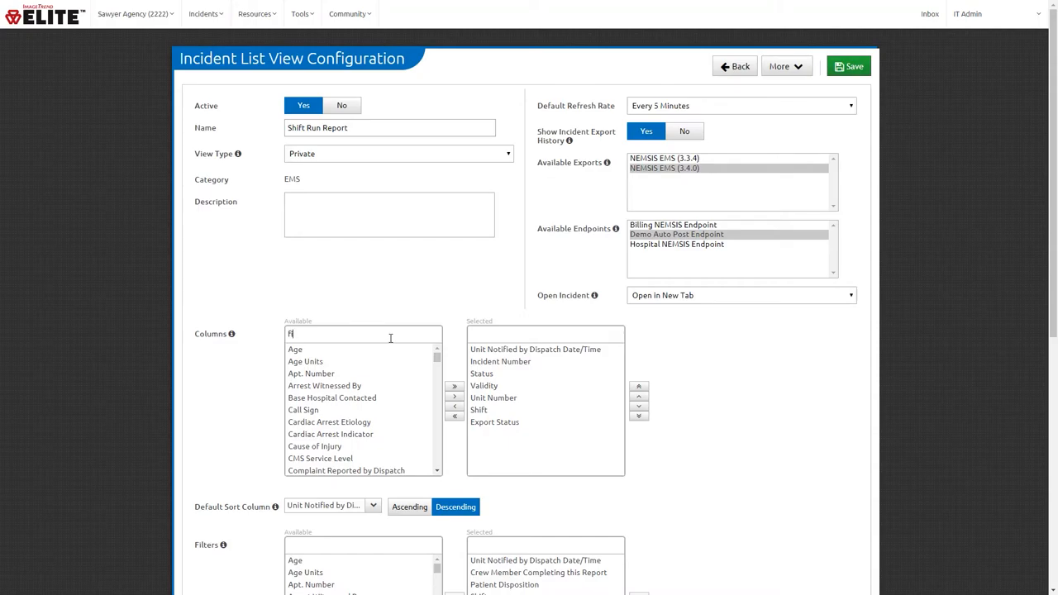
type("inish")
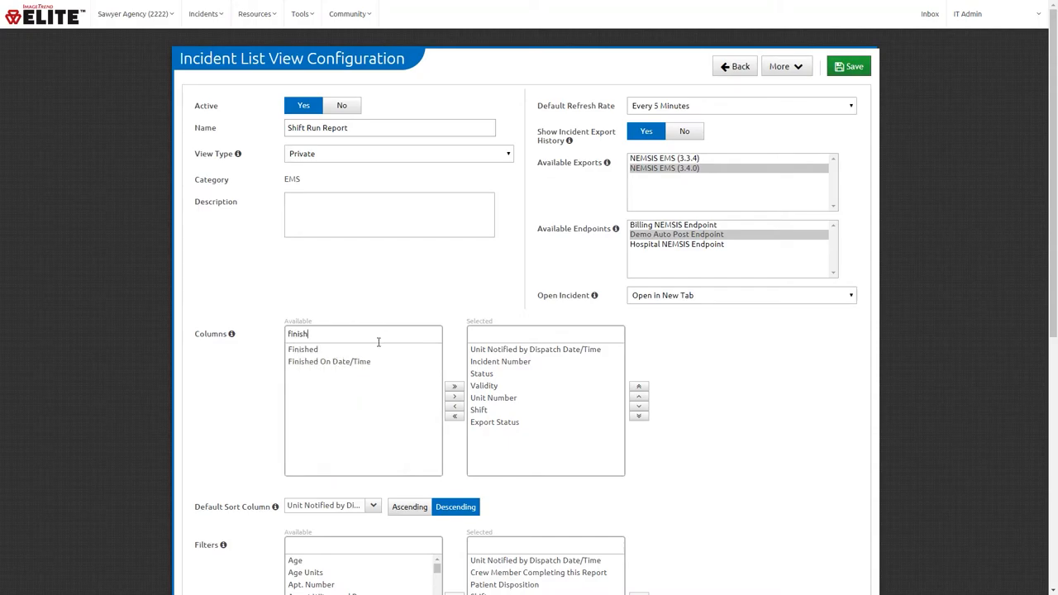
left_click(453, 387)
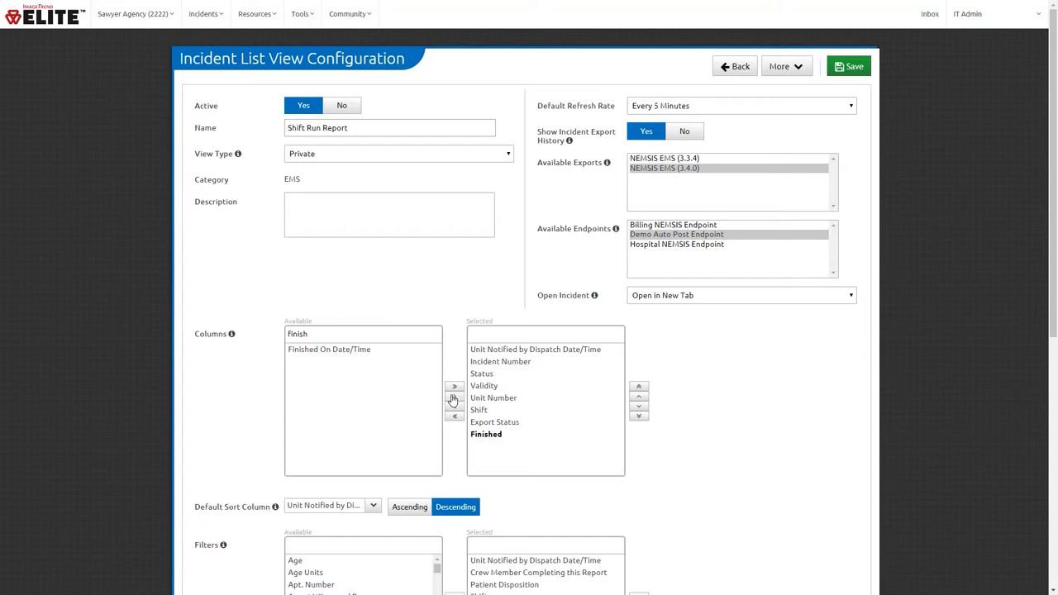
mouse_move(453, 402)
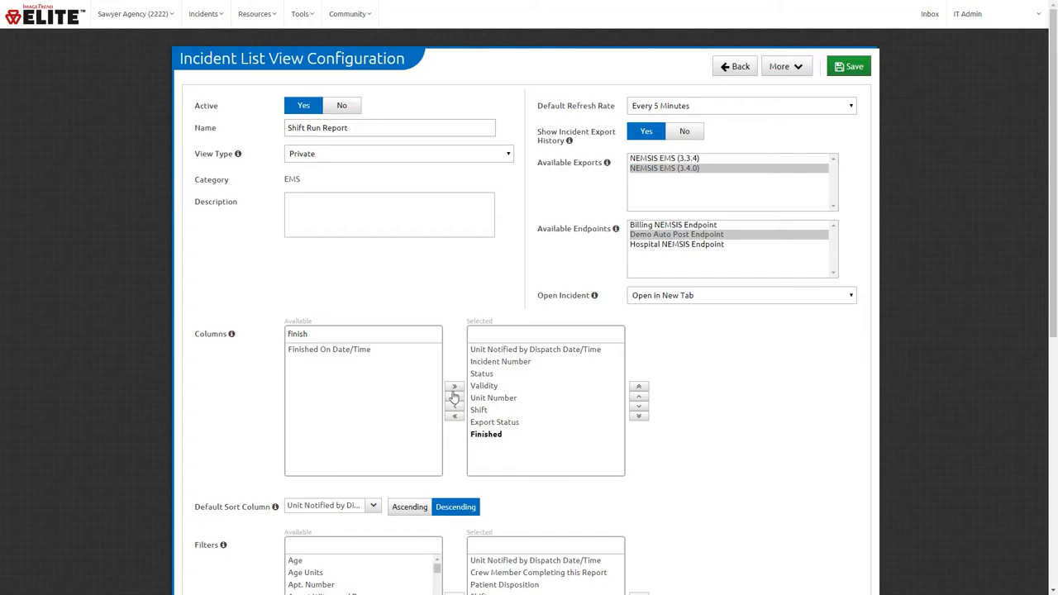
- Add a Shift criterion with an Equal match to the view
scroll("down", 3)
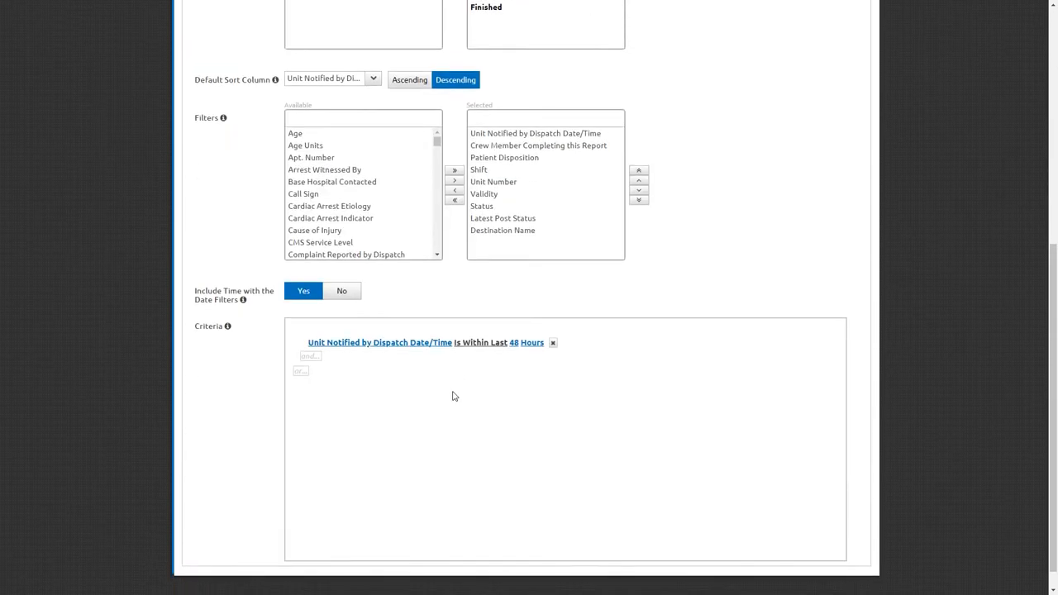
left_click(309, 355)
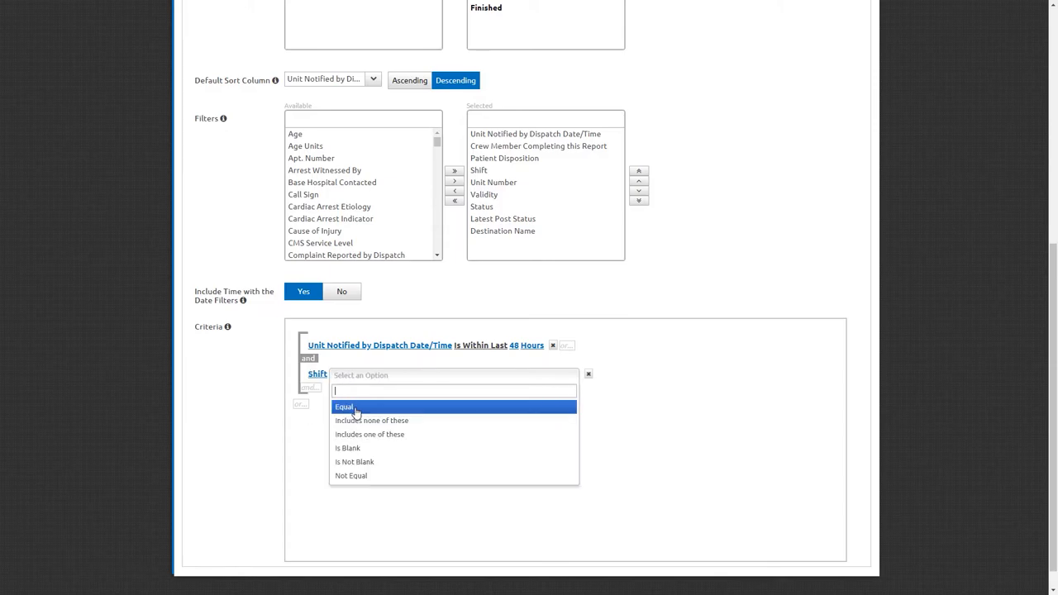
left_click(343, 407)
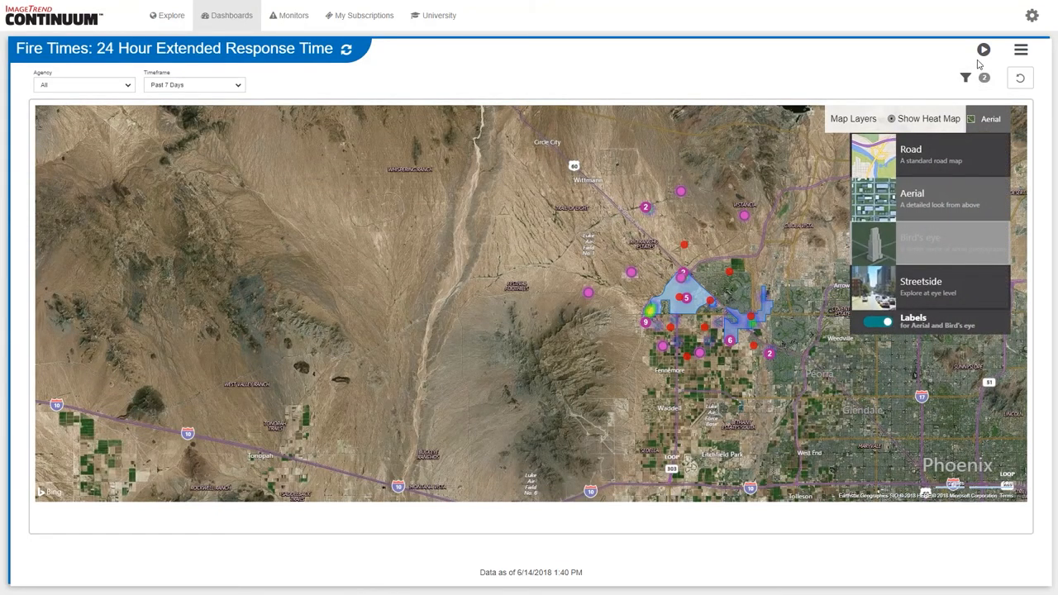
mouse_move(982, 49)
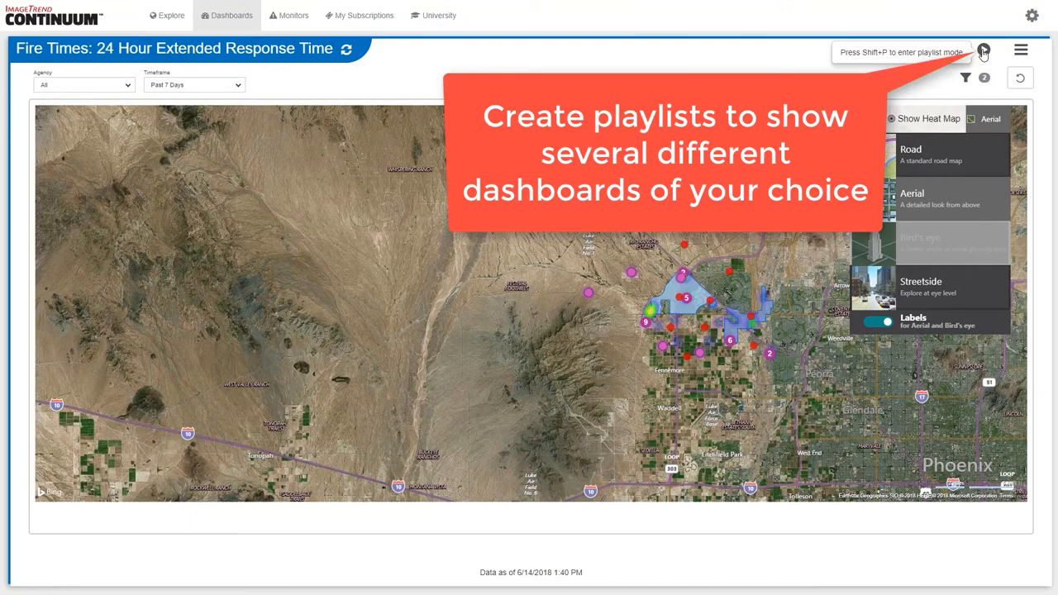